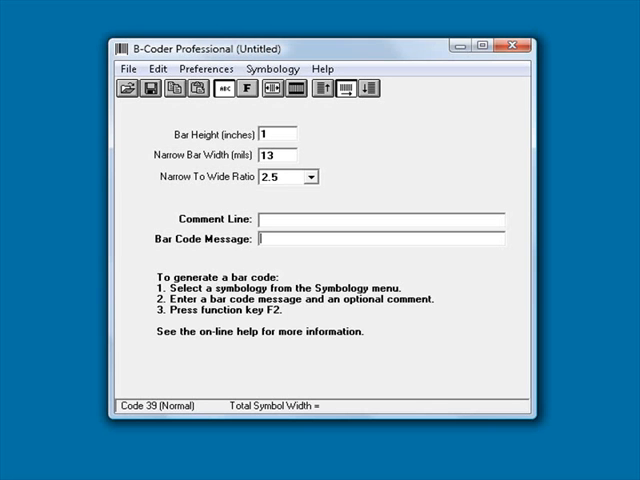
Choose Code 128 symbology and set the bar height to .75 inches.
left_click(272, 68)
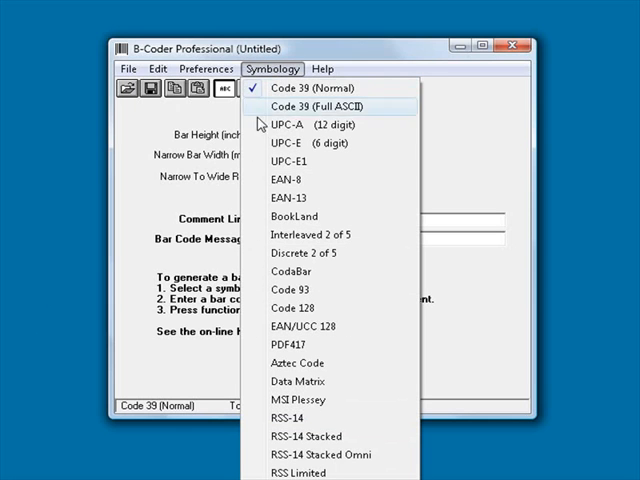
mouse_move(294, 308)
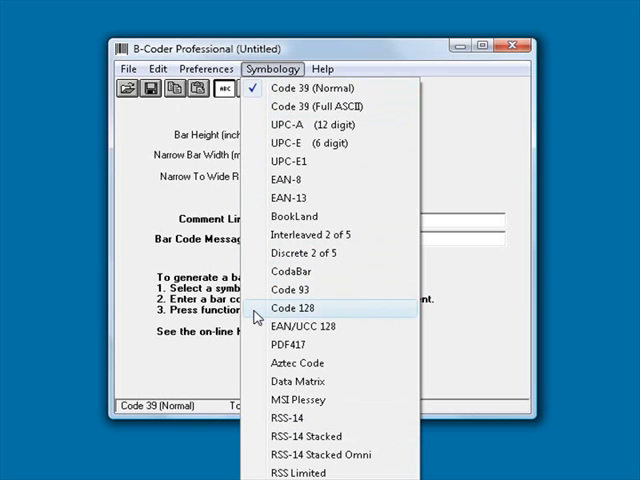
left_click(302, 308)
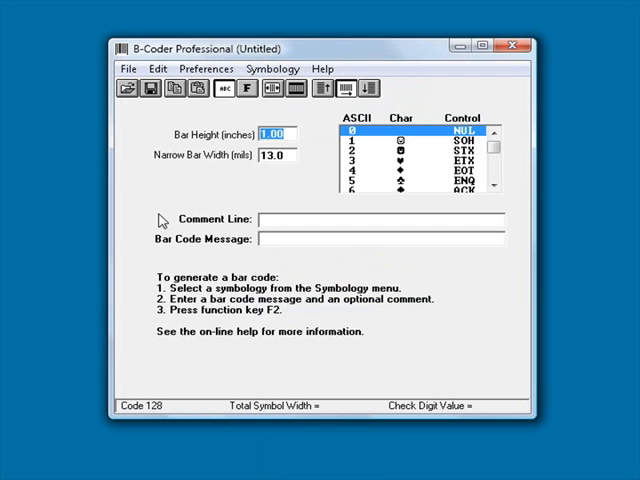
type(".75")
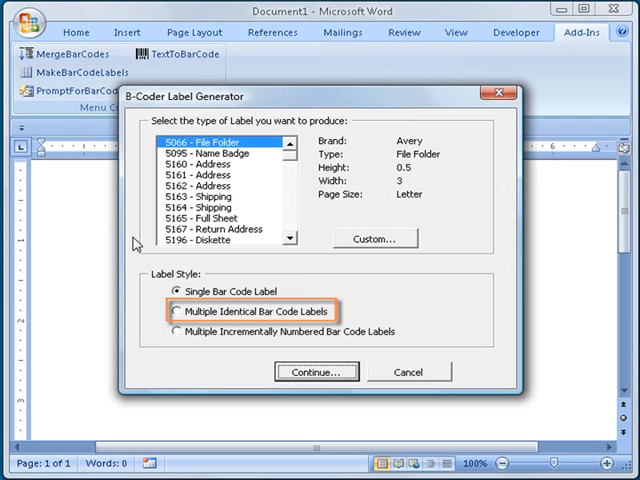
Select the Avery 5163 shipping label with Multiple Incrementally Numbered Bar Code Labels style.
left_click(178, 332)
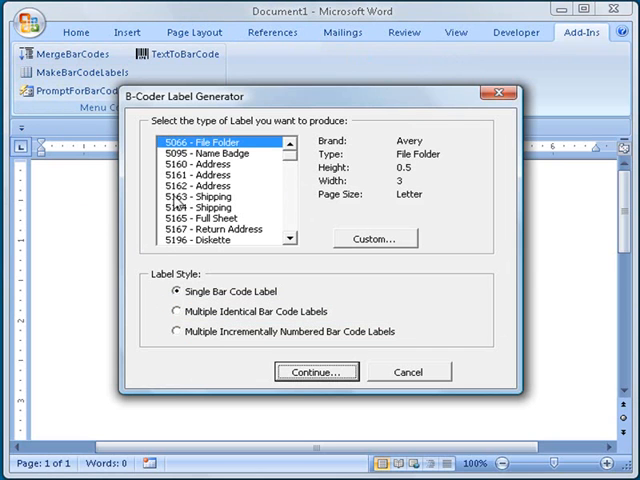
left_click(196, 196)
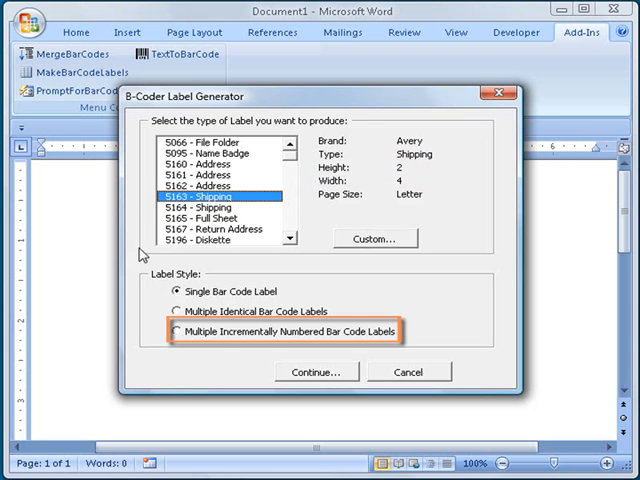
left_click(176, 332)
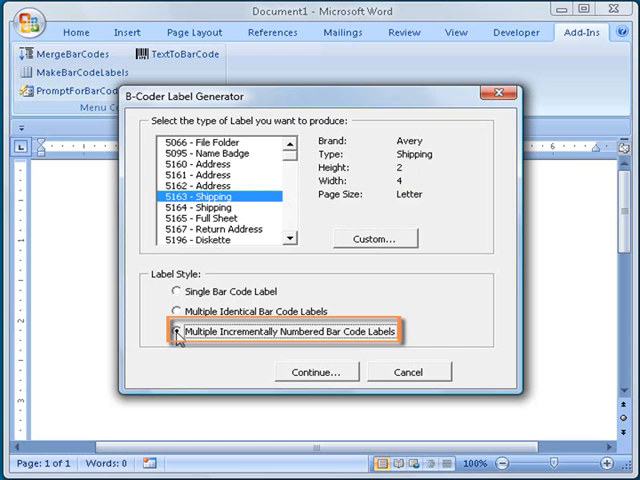
left_click(176, 332)
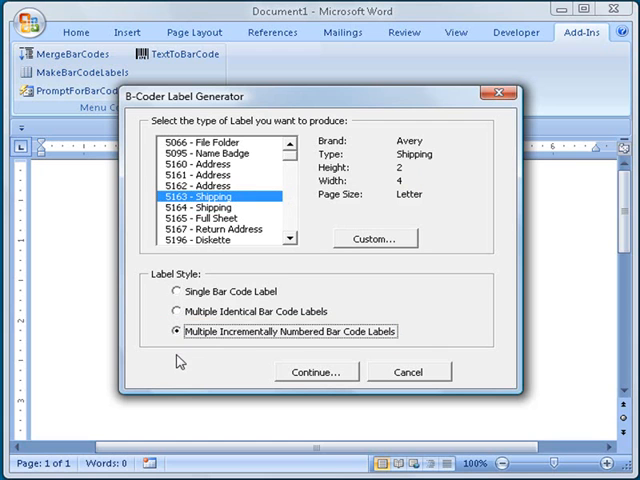
Continue to numbering and enter 24 unique labels starting at barcode number 1001.
left_click(316, 372)
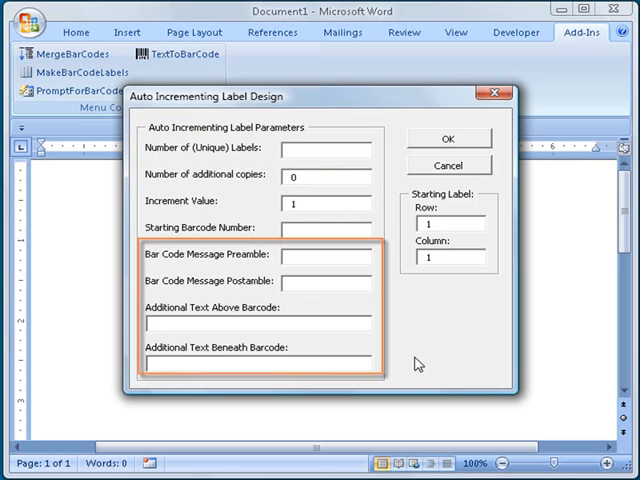
left_click(320, 150)
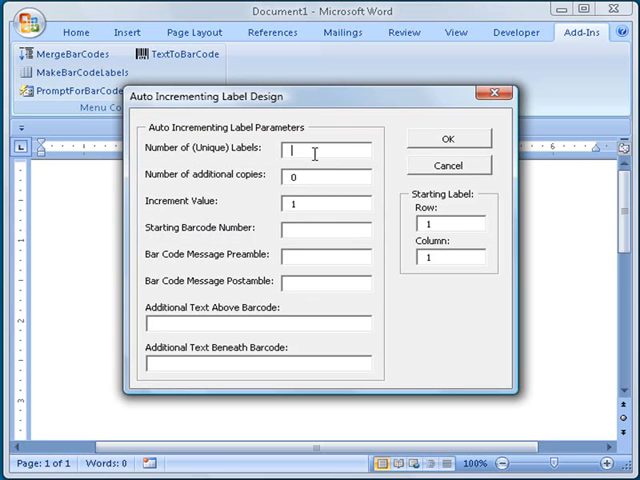
type("24")
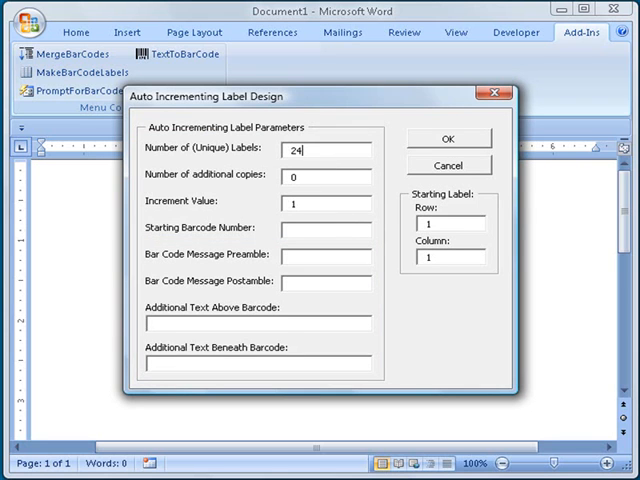
mouse_move(322, 228)
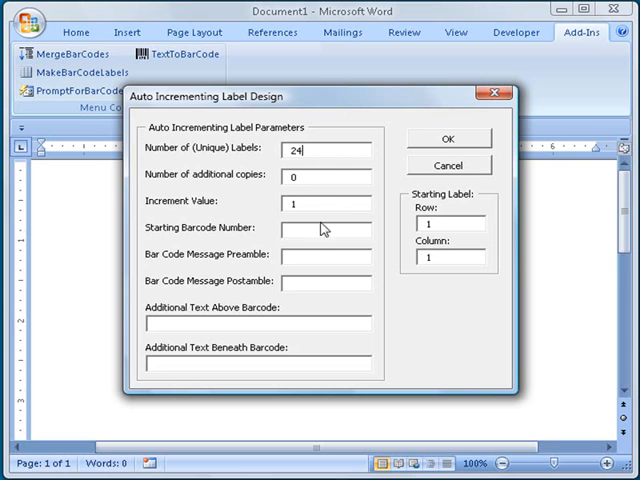
type("1001")
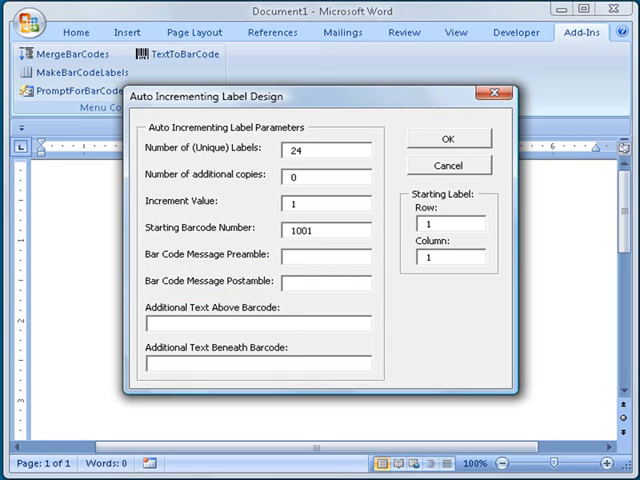
Enter 'ABC Manufacturing Company' as text above the barcode and submit the design.
left_click(258, 324)
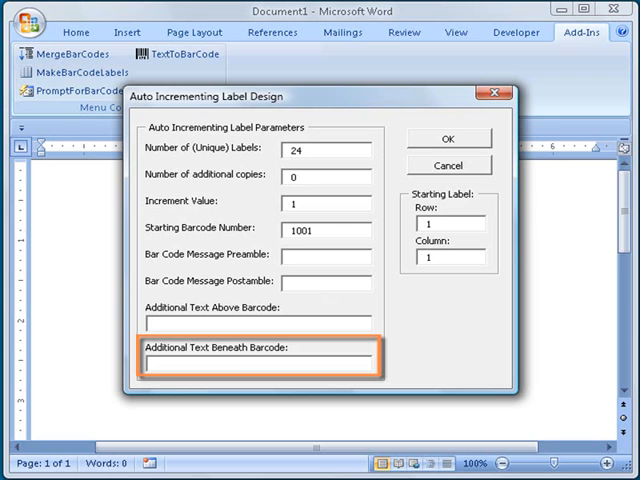
mouse_move(356, 338)
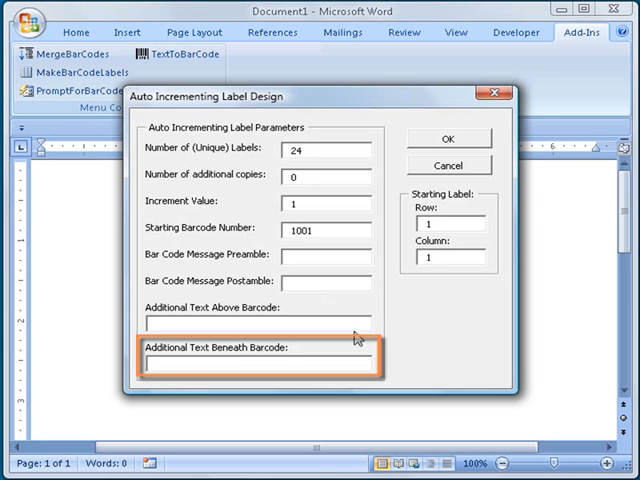
type("ABC")
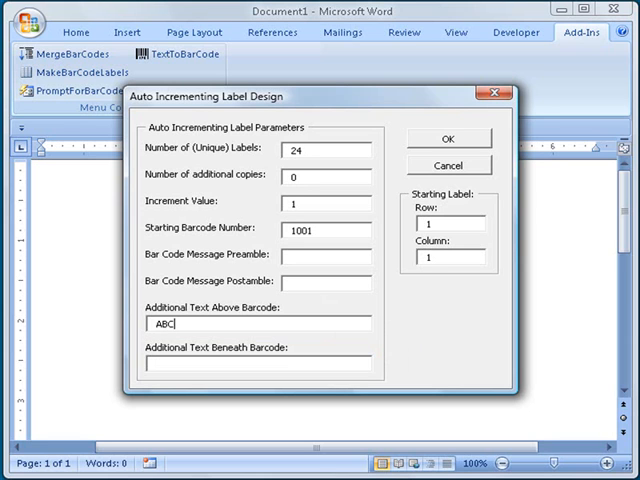
type("Manufacturing Com")
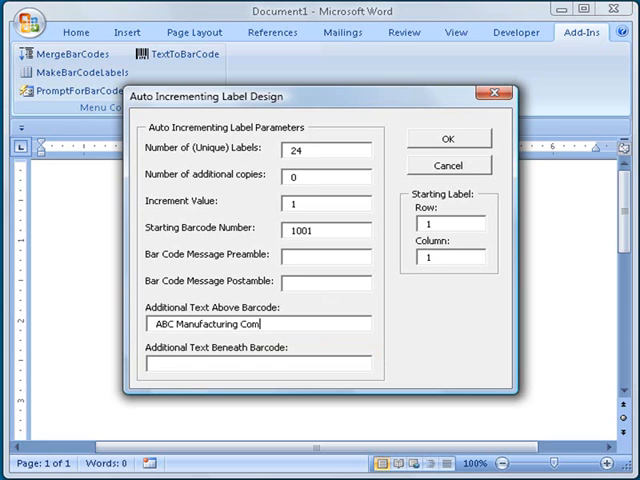
left_click(446, 138)
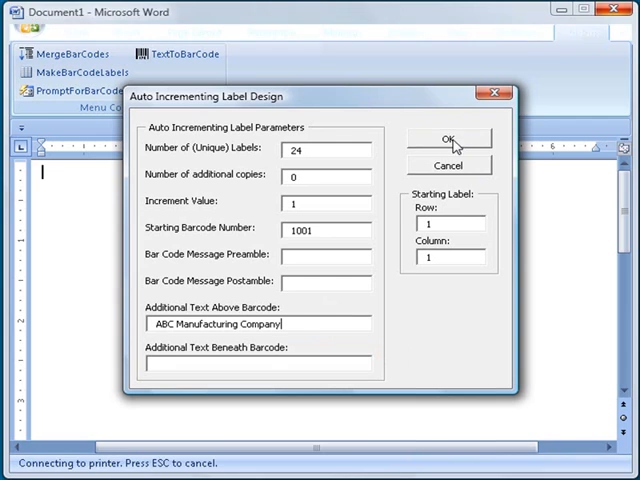
Let the labels generate and scroll through the new label sheet.
left_click(448, 140)
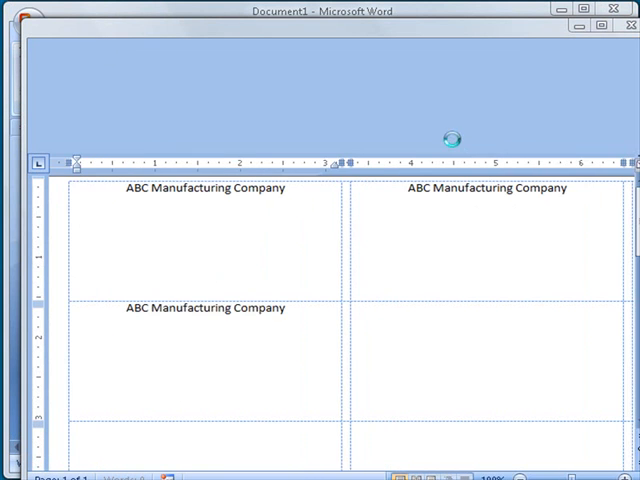
scroll("down", 3)
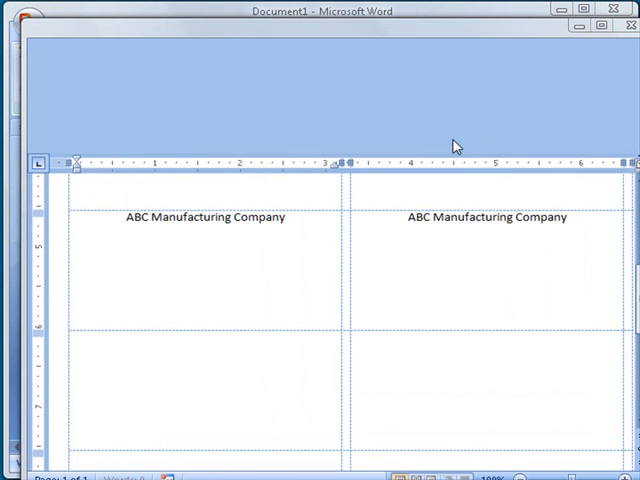